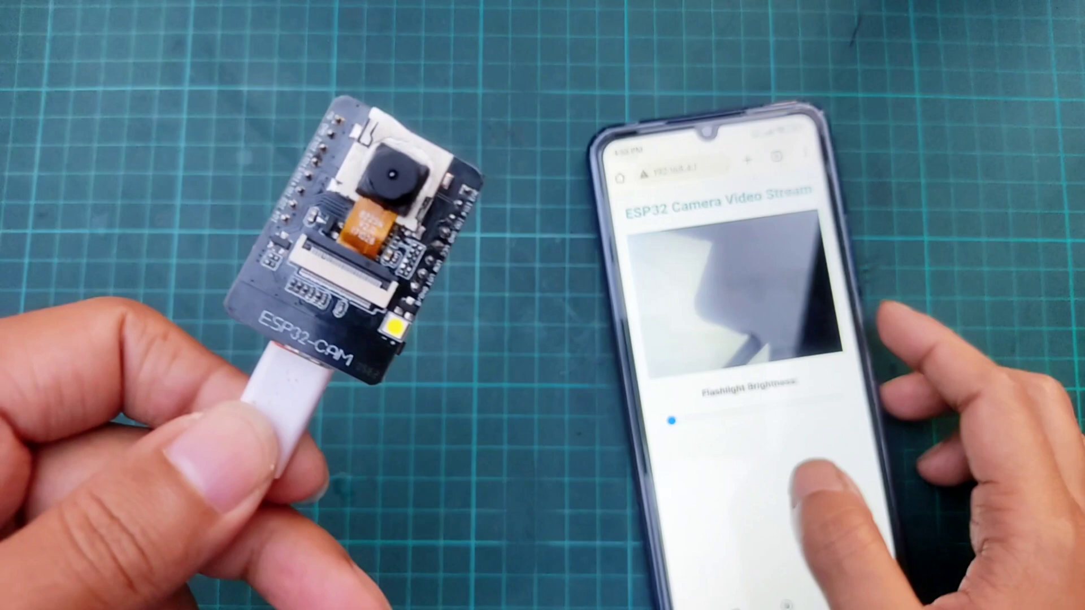
- Change the board from AI Thinker ESP32-CAM to ESP32 Wrover Module, keeping COM10
drag(647, 420, 720, 420)
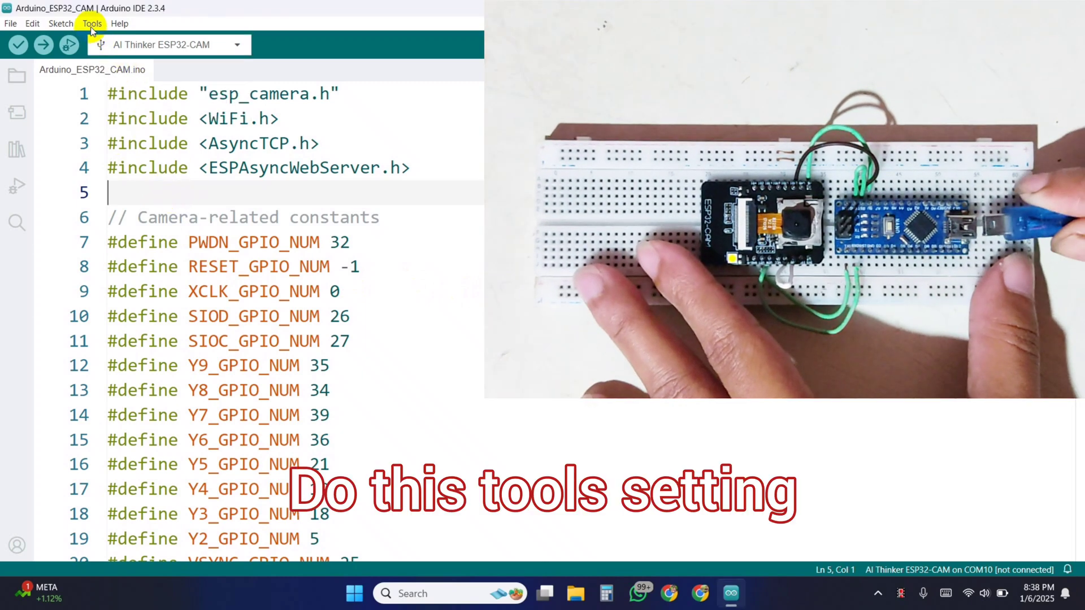
click(92, 23)
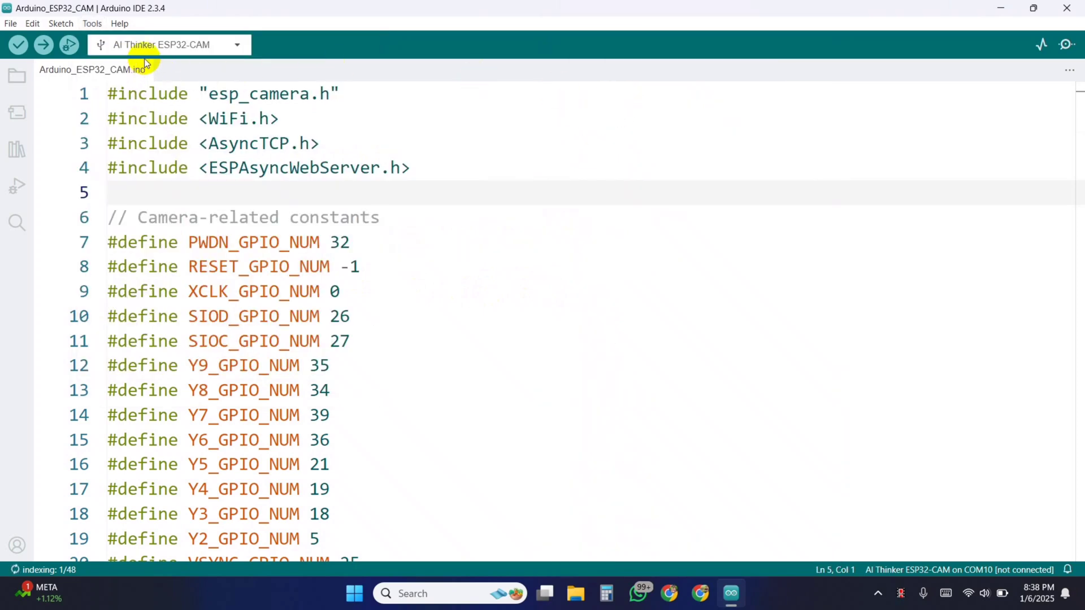
click(92, 23)
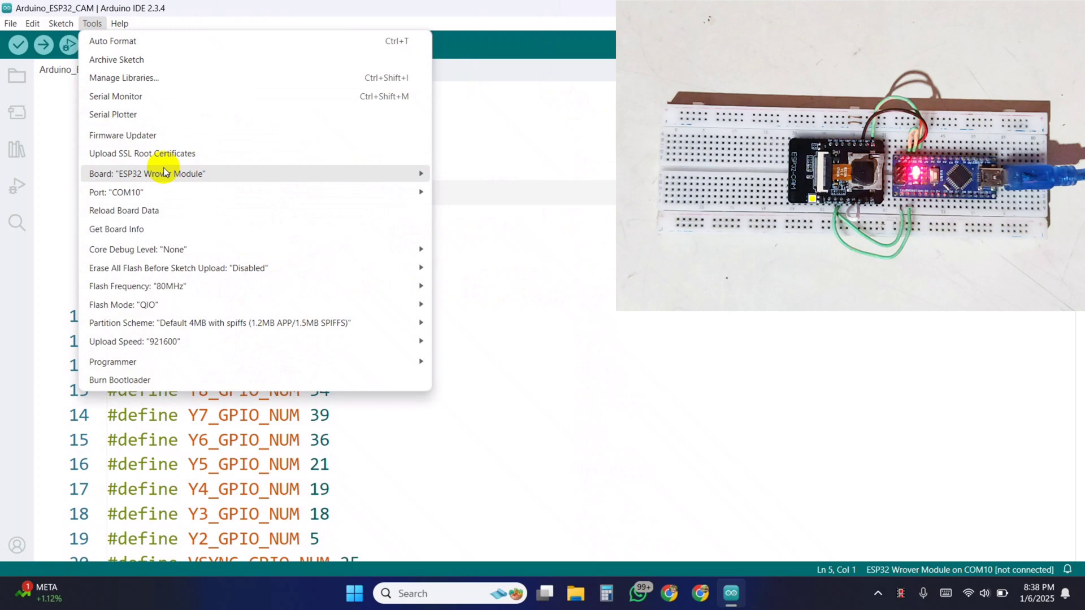
mouse_move(154, 251)
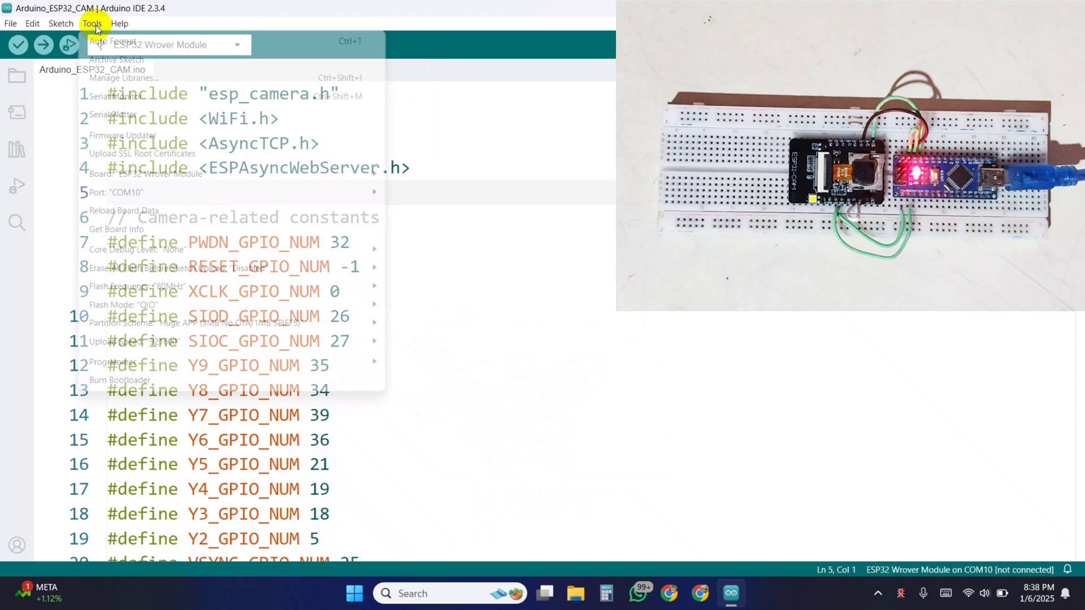
click(134, 342)
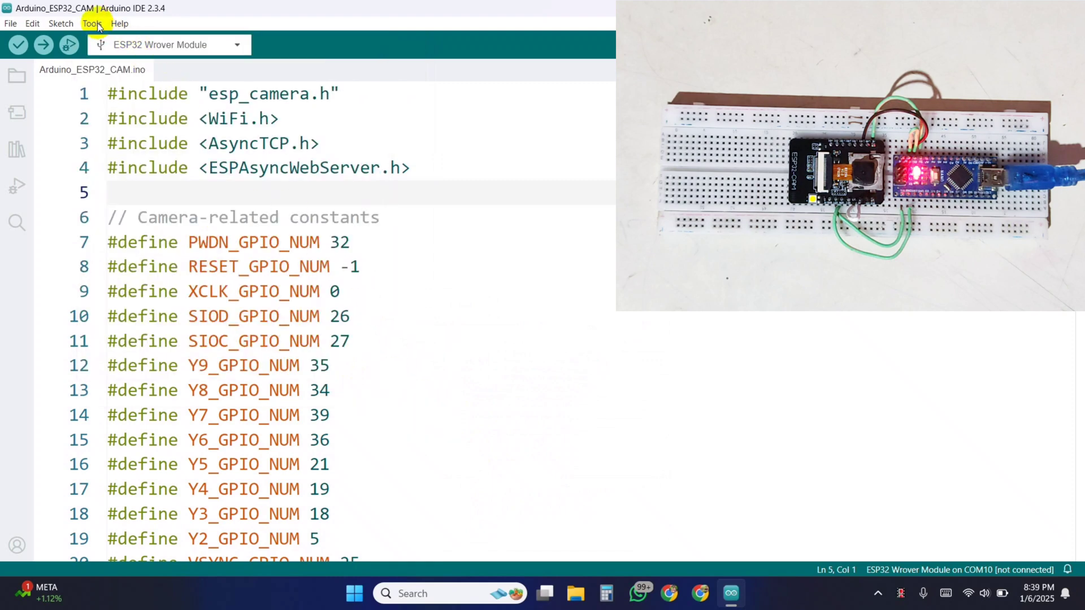
- Use Huge APP partitioning, 115200 upload speed and COM9, then upload the camera sketch
click(92, 23)
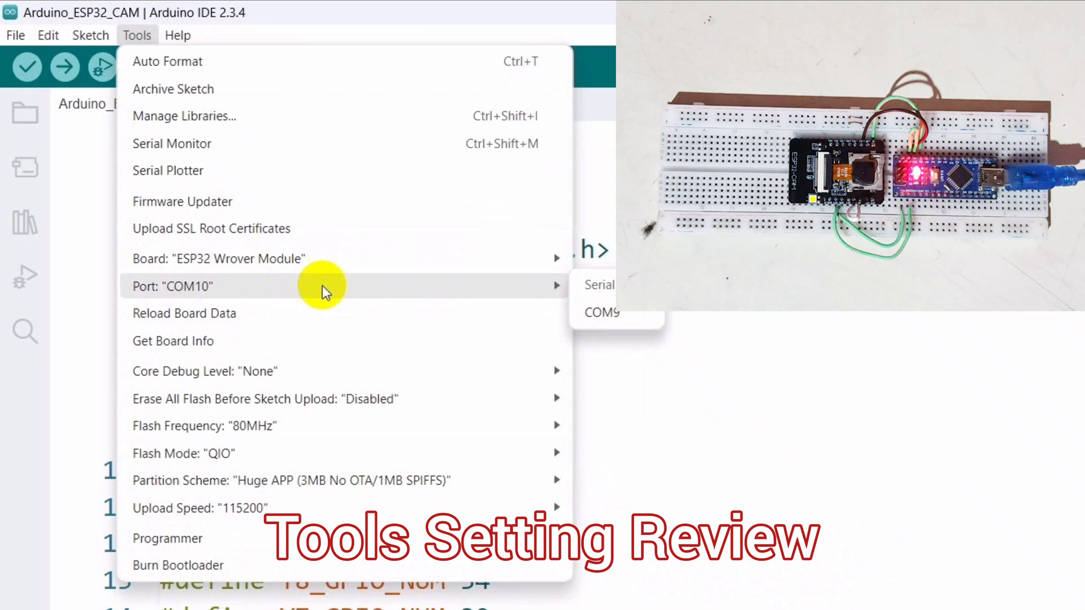
click(42, 44)
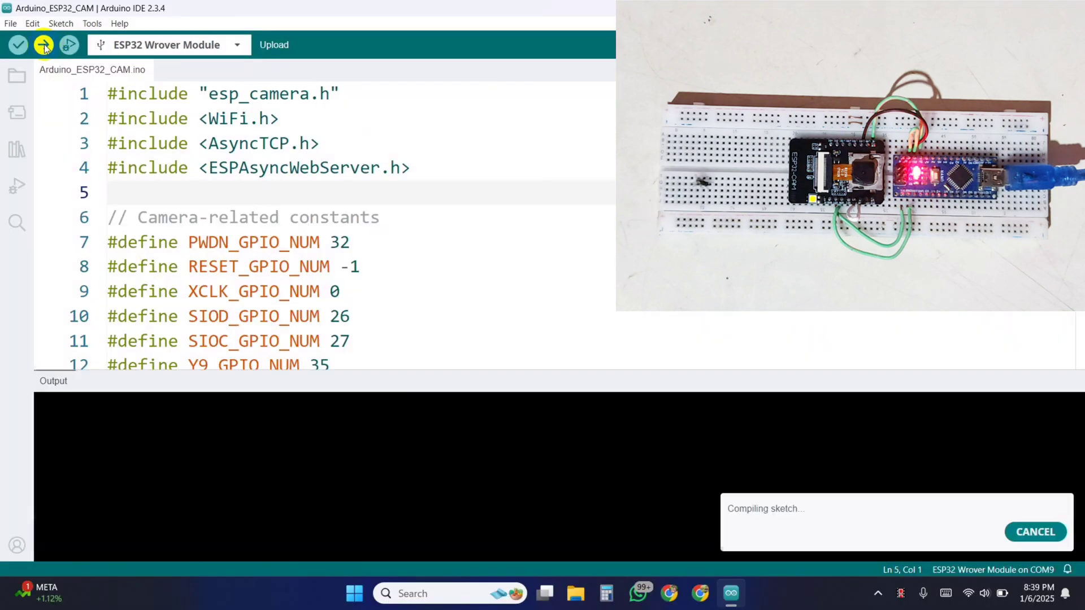
click(44, 44)
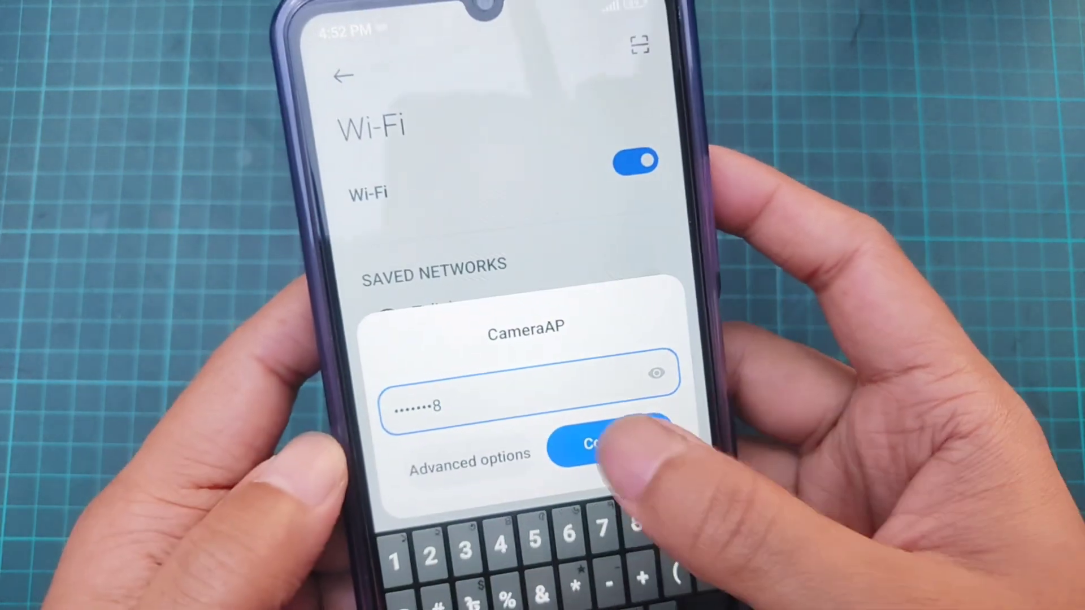
- Join the phone to the ESP32-CAM's CameraAP Wi-Fi network with its password
click(599, 444)
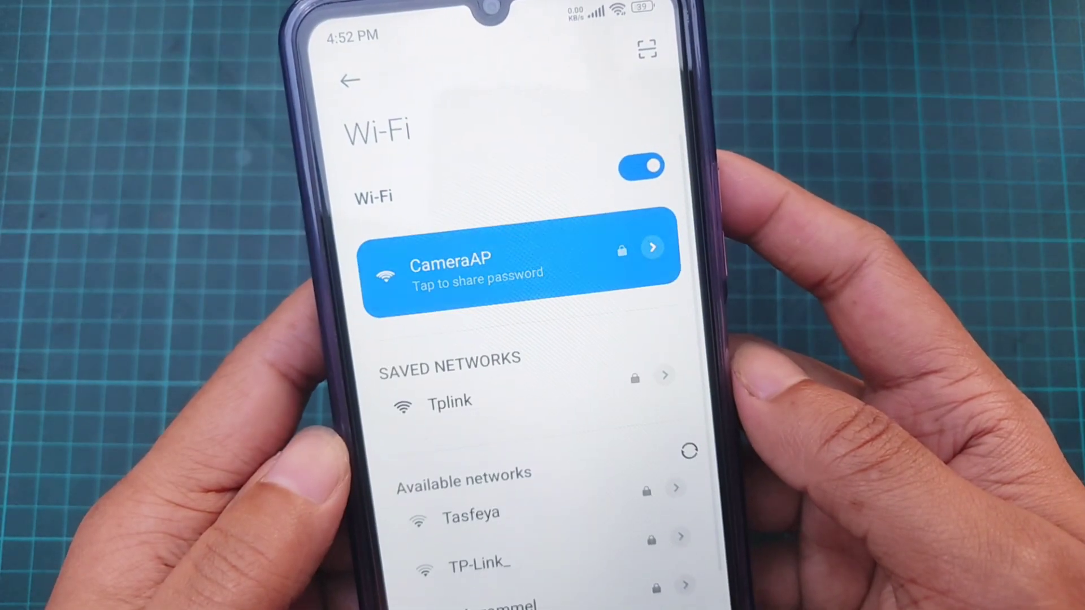